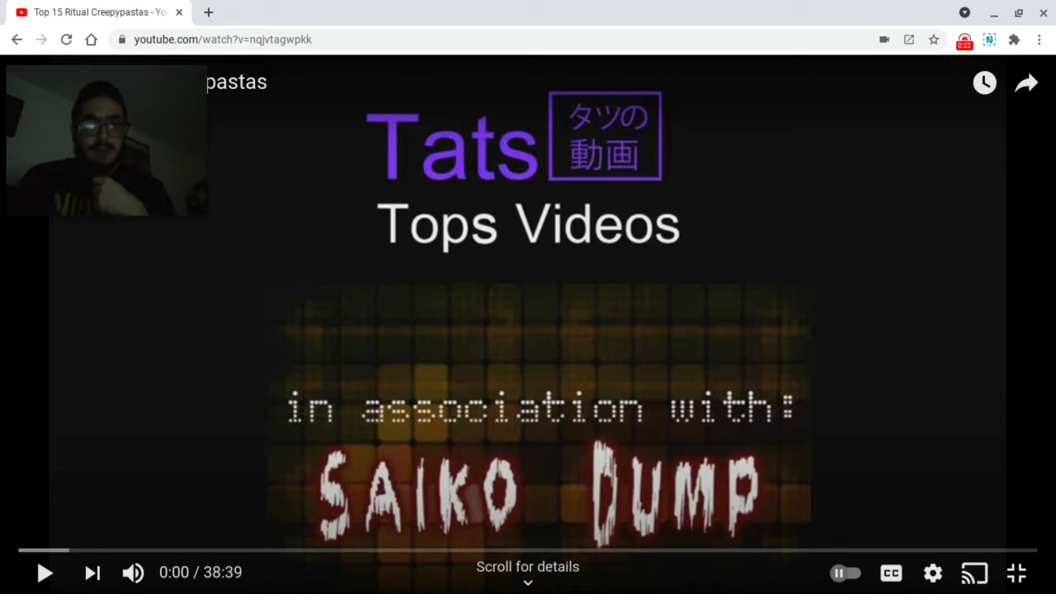
Step: Let the Top 15 Ritual Creepypastas video play through to its end credits
{"action": "left_click", "coordinate": [43, 572]}
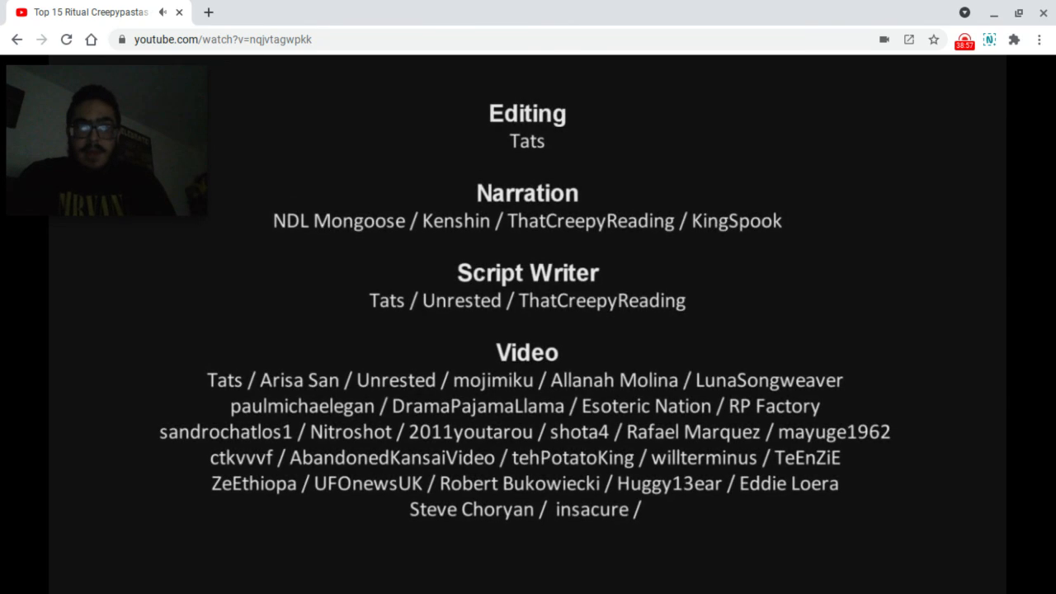
Step: Pause the video on its credits at 38:26 and show the recorder's Recording started popup
{"action": "left_click", "coordinate": [528, 330]}
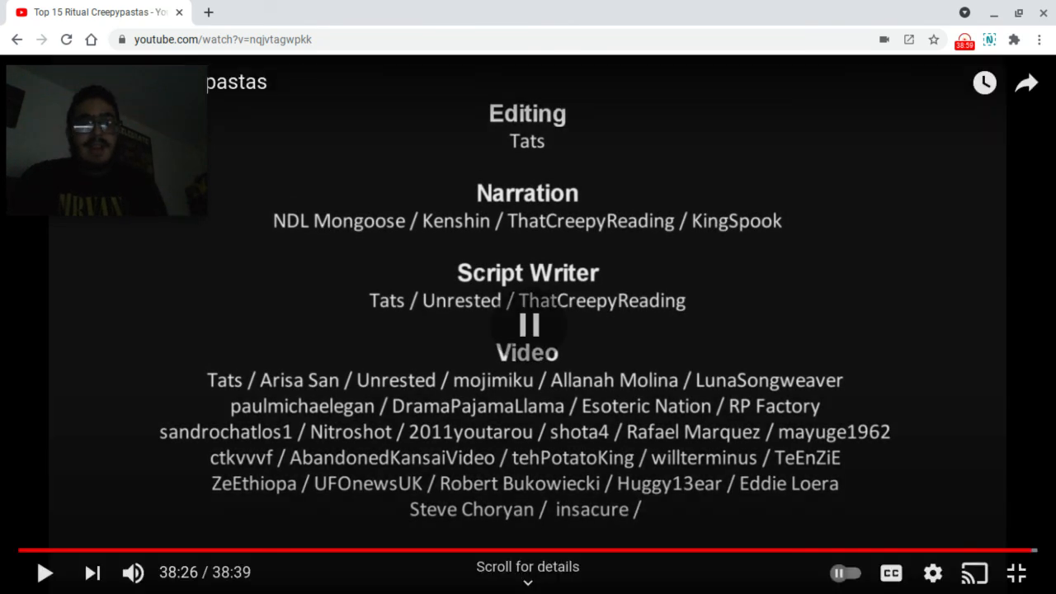
{"action": "left_click", "coordinate": [528, 323]}
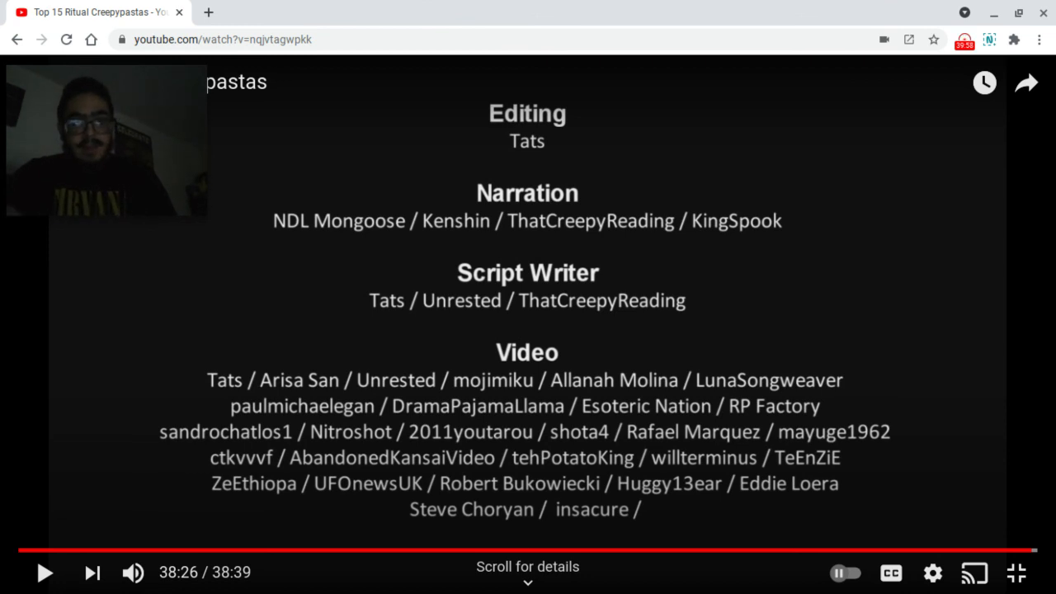
{"action": "mouse_move", "coordinate": [732, 7]}
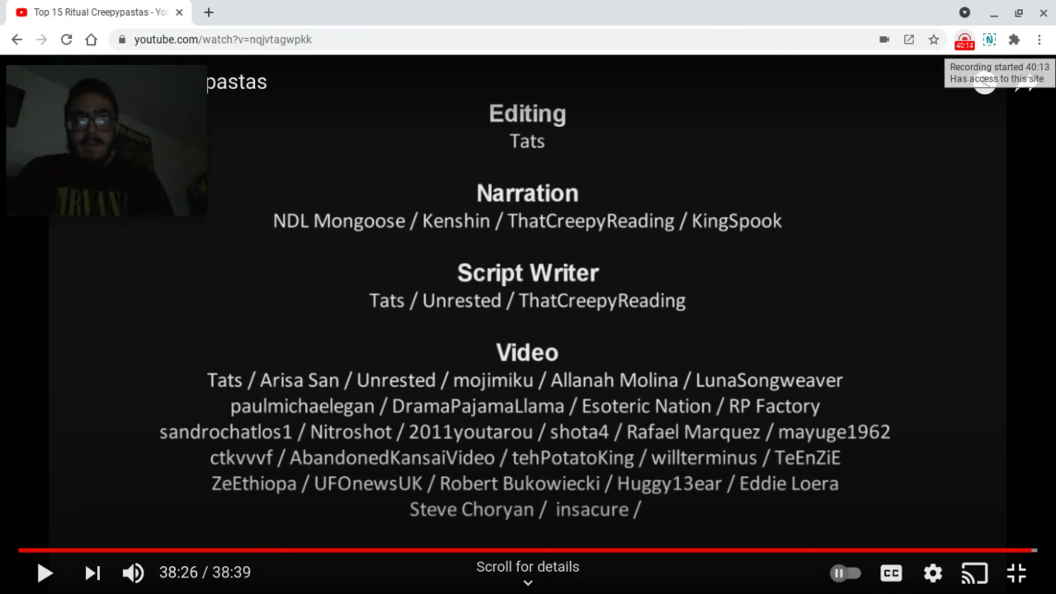
{"action": "left_click", "coordinate": [964, 39]}
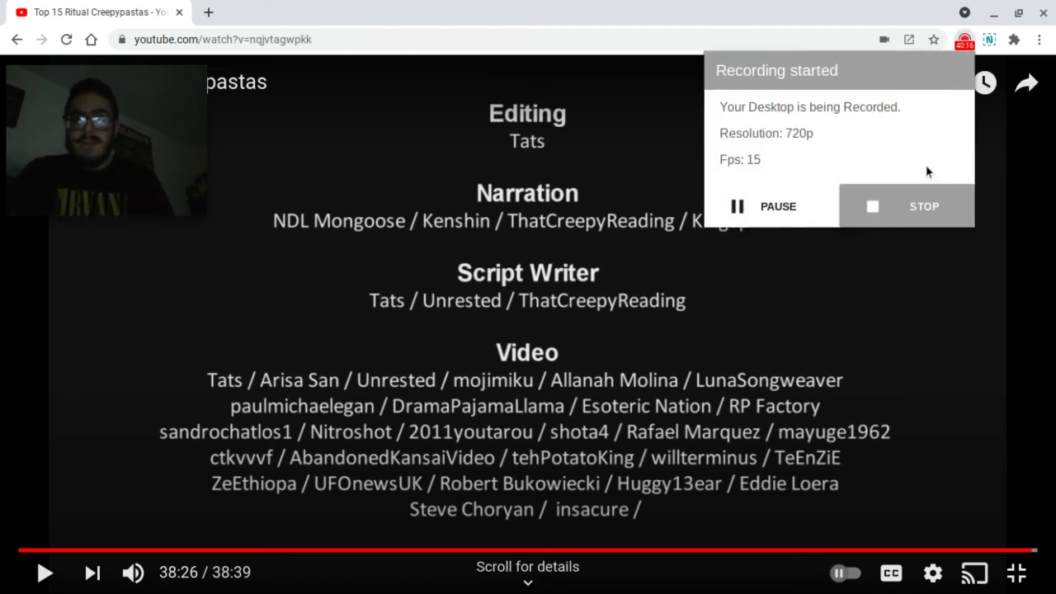